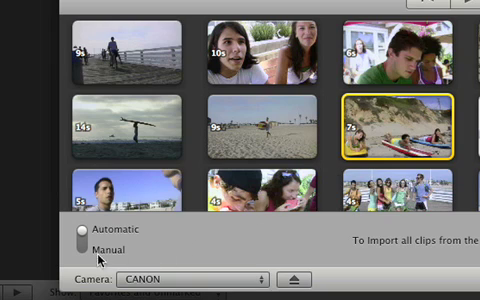
Manually import the checked CANON clips into a new event named 'San Diego Trip'.
{"action": "left_click", "coordinate": [80, 238]}
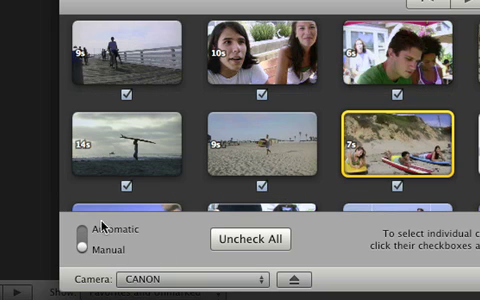
{"action": "left_click", "coordinate": [250, 239]}
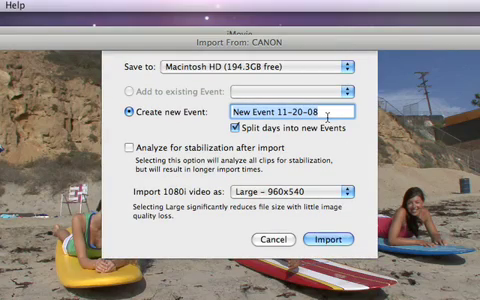
{"action": "type", "text": "San Diego T"}
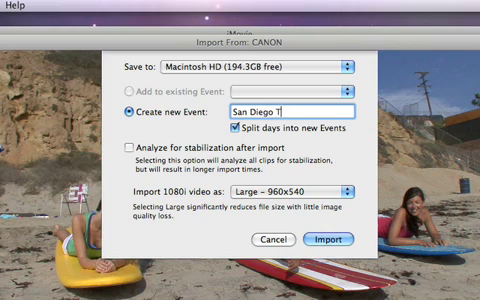
{"action": "type", "text": "rip"}
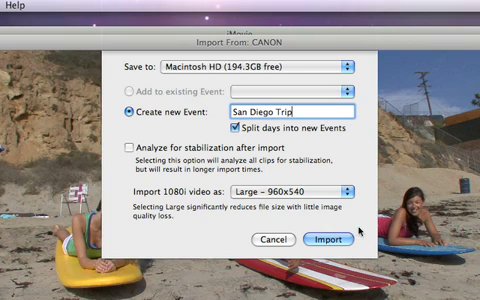
{"action": "left_click", "coordinate": [322, 240]}
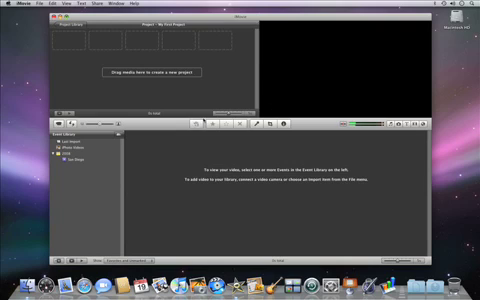
Select the San Diego Trip event in the Event Library to show its clips.
{"action": "left_click", "coordinate": [72, 158]}
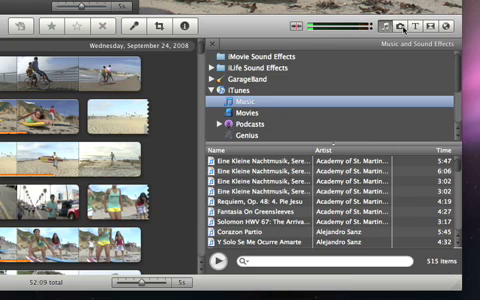
Search the music library for 'trip' to find Trip to Havana.
{"action": "left_click", "coordinate": [429, 24]}
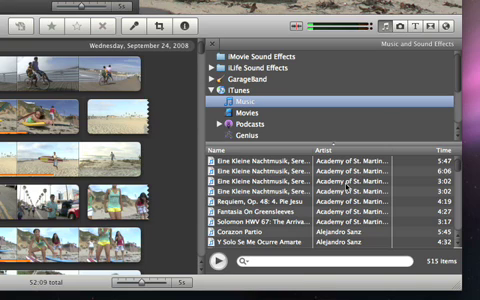
{"action": "type", "text": "trip"}
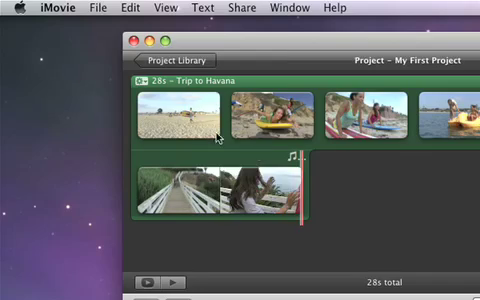
Set the project theme to Comic Book with automatic transitions and titles in Project Properties.
{"action": "left_click", "coordinate": [95, 7]}
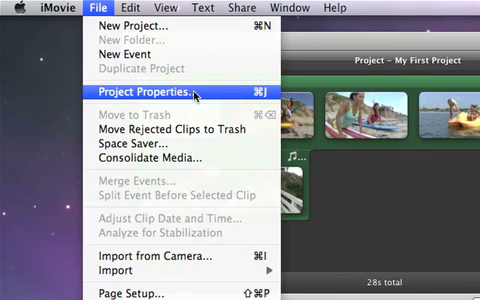
{"action": "left_click", "coordinate": [150, 93]}
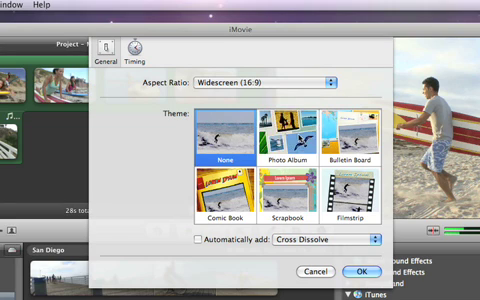
{"action": "left_click", "coordinate": [290, 140]}
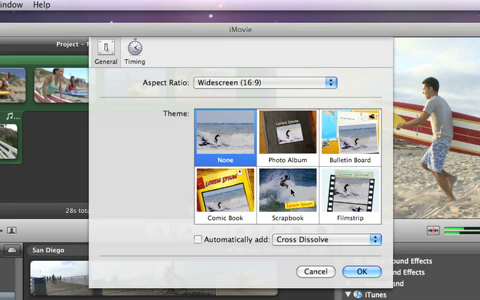
{"action": "left_click", "coordinate": [210, 190]}
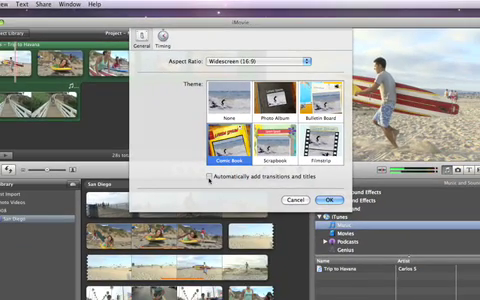
{"action": "left_click", "coordinate": [207, 179]}
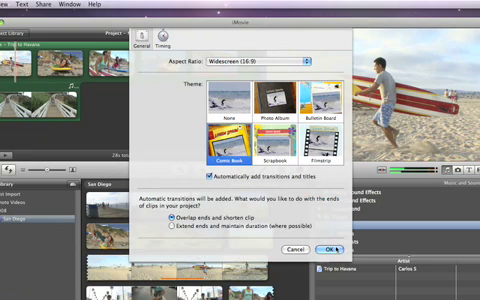